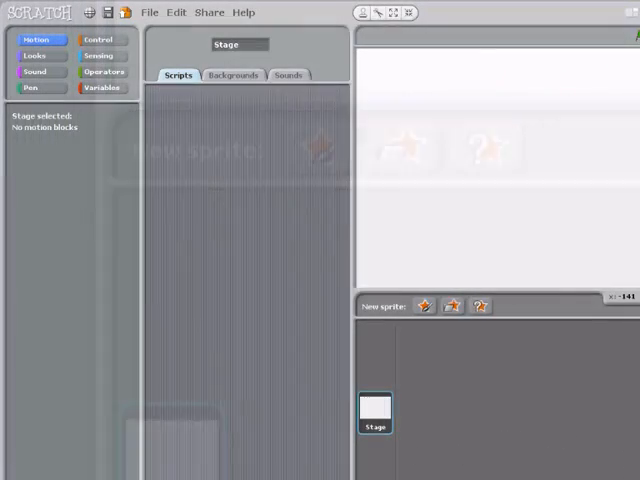
- Paint a new sprite as a black circle with eight spokes and confirm it
left_click(452, 306)
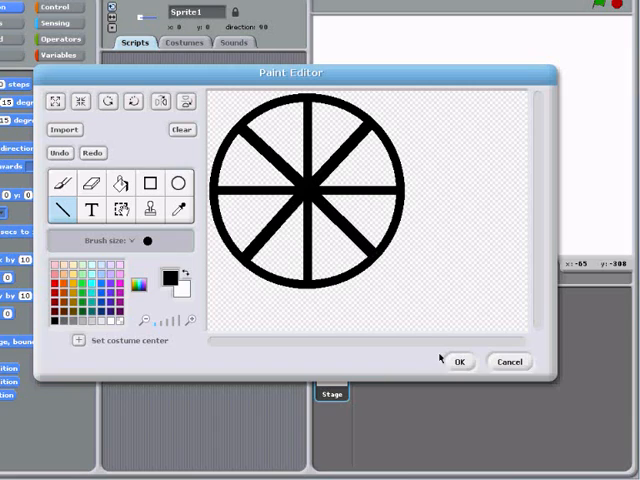
left_click(460, 360)
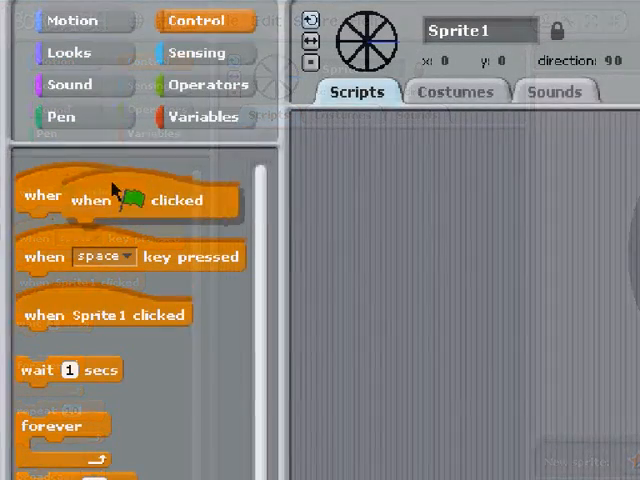
- Script the wheel to turn 3 degrees forever when the green flag is clicked
left_click_drag(120, 196, 396, 156)
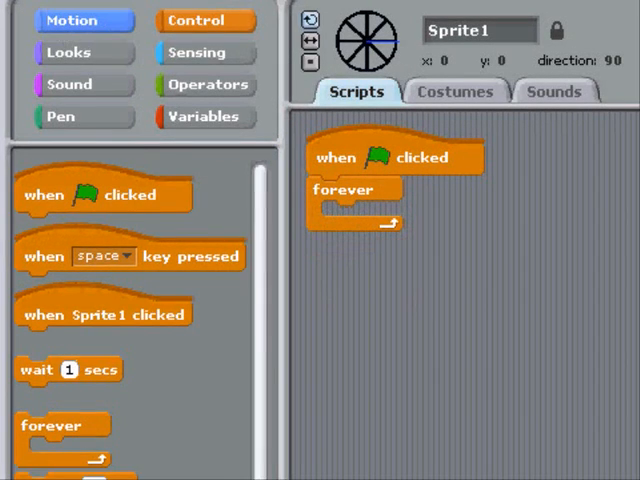
left_click(84, 20)
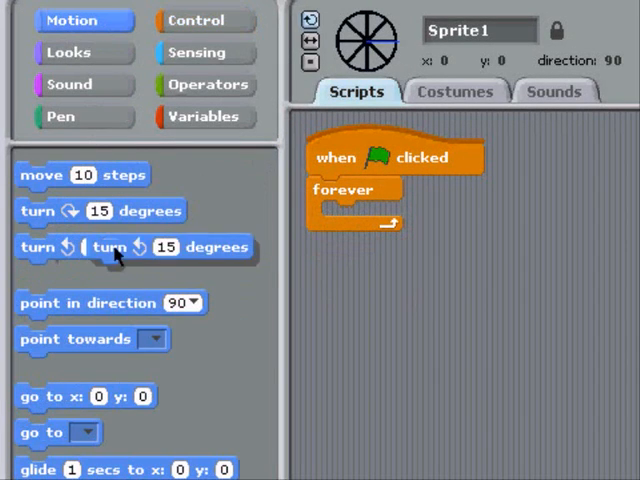
left_click_drag(116, 256, 400, 214)
type("1")
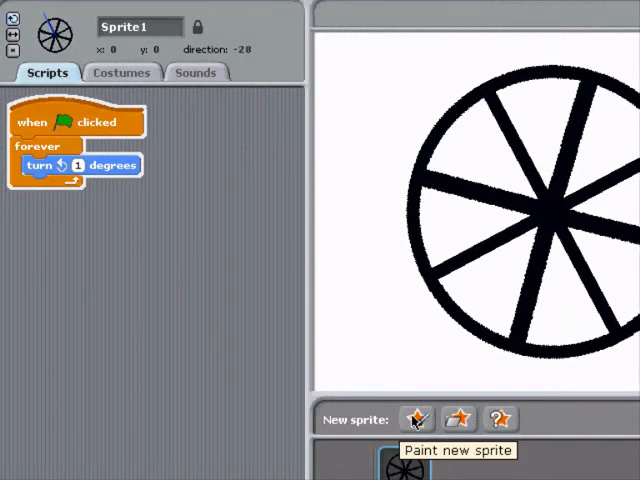
- Paint a second sprite: a blue dot and filled blue triangle base with a thick brush
left_click(416, 420)
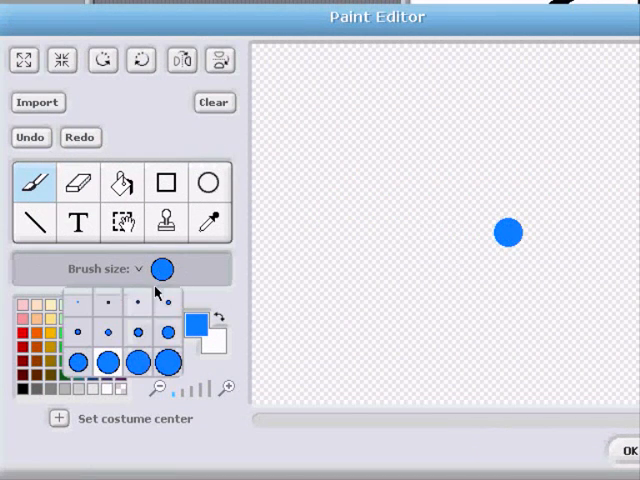
left_click(36, 222)
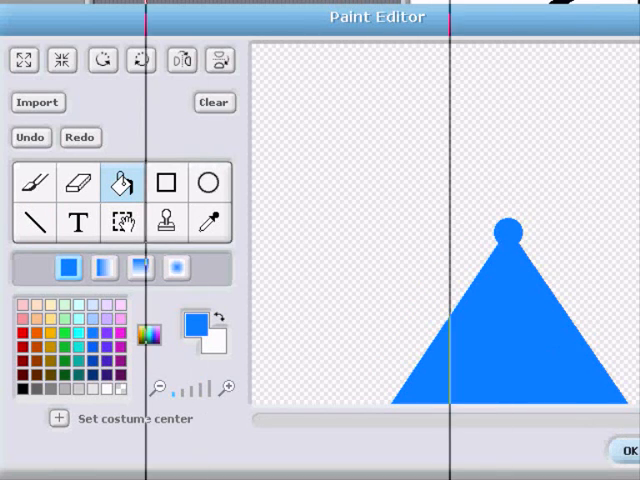
left_click(616, 450)
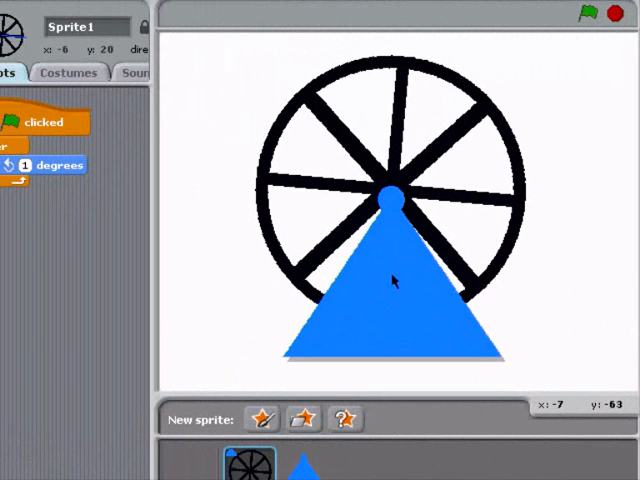
- Move the blue base so its rounded tip covers the wheel's hub
right_click(390, 280)
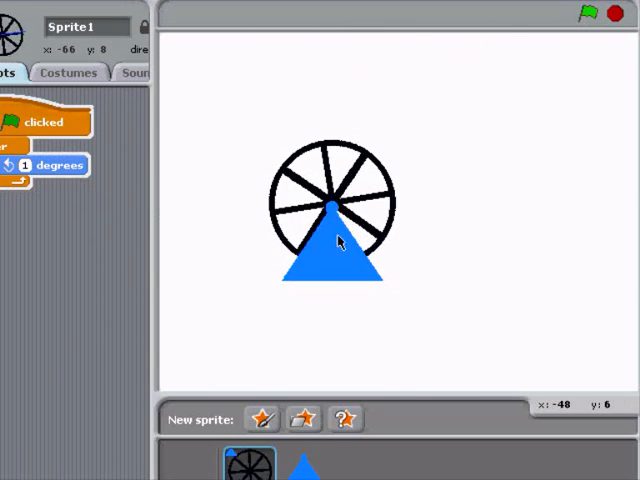
left_click_drag(336, 240, 460, 168)
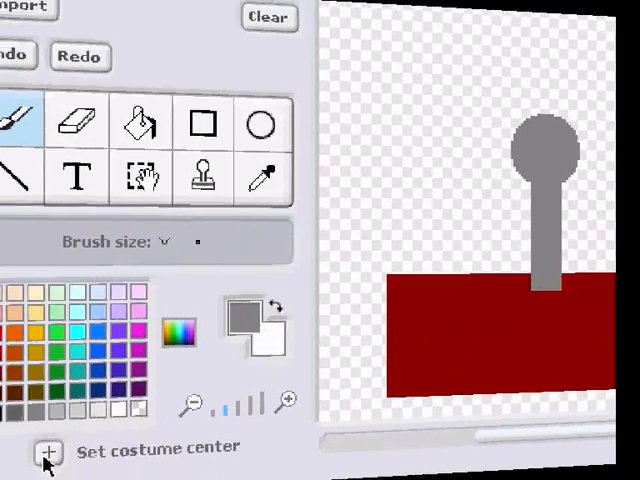
- Centre the red cabin costume on its grey hanger top and confirm the sprite
left_click(48, 452)
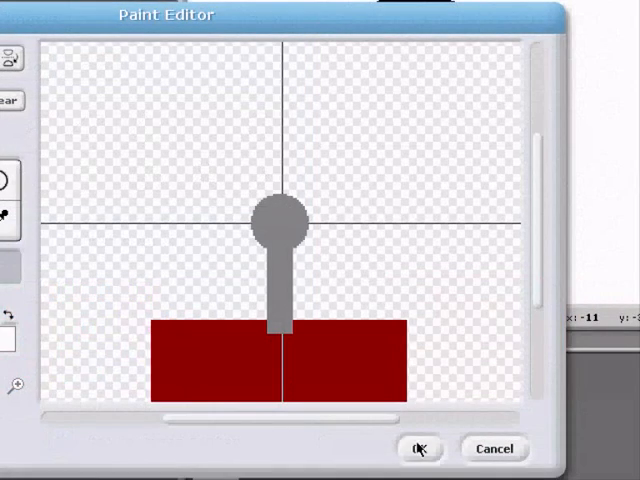
left_click(418, 448)
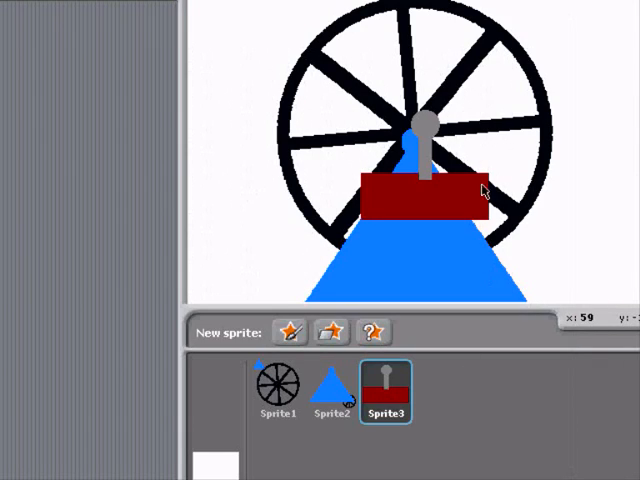
left_click_drag(420, 190, 520, 196)
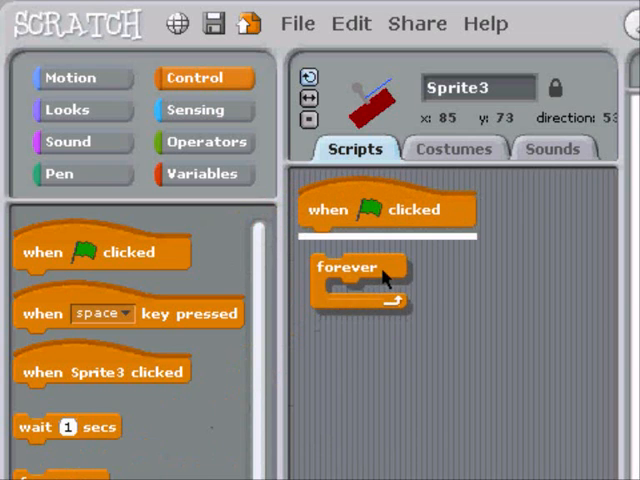
- Snap a forever loop under the cabin's green-flag start block
left_click(72, 76)
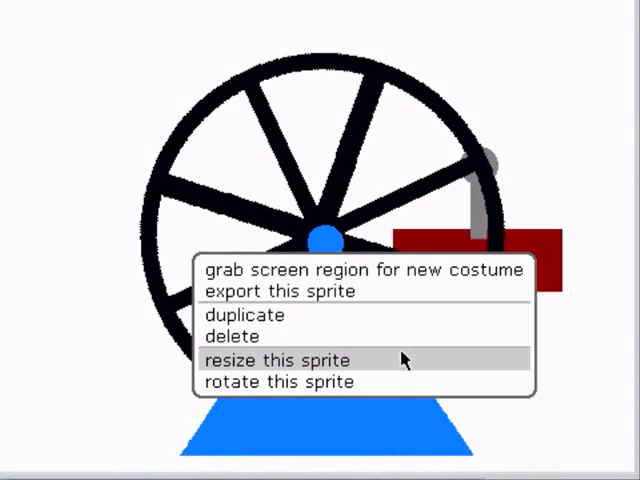
- Shrink the cabin and duplicate it so cabins hang around the wheel's rim
left_click(284, 360)
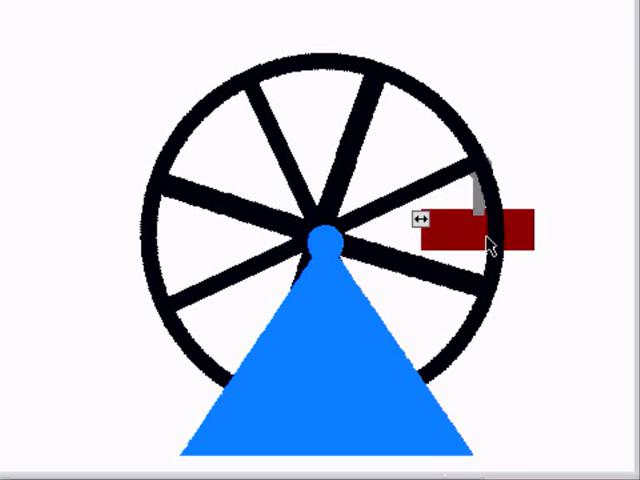
right_click(480, 240)
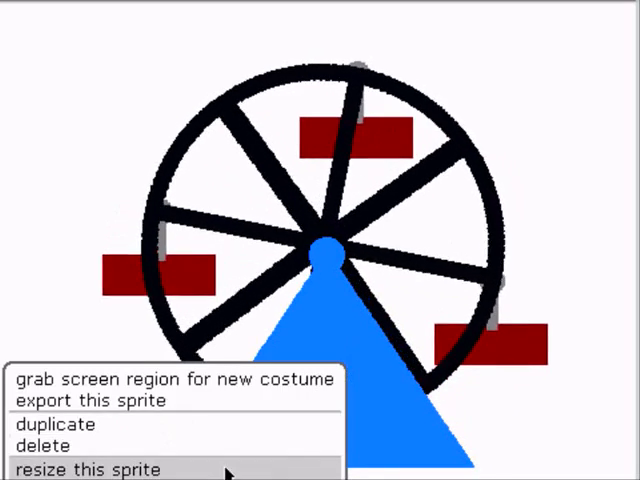
- Resize the whole ferris wheel assembly with base and cabins smaller as one
left_click(88, 468)
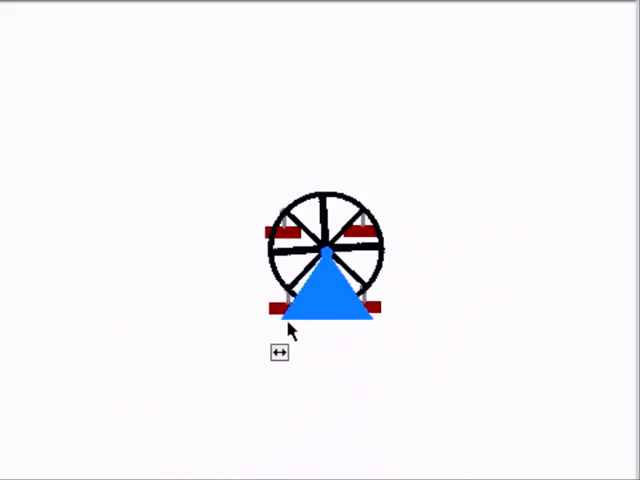